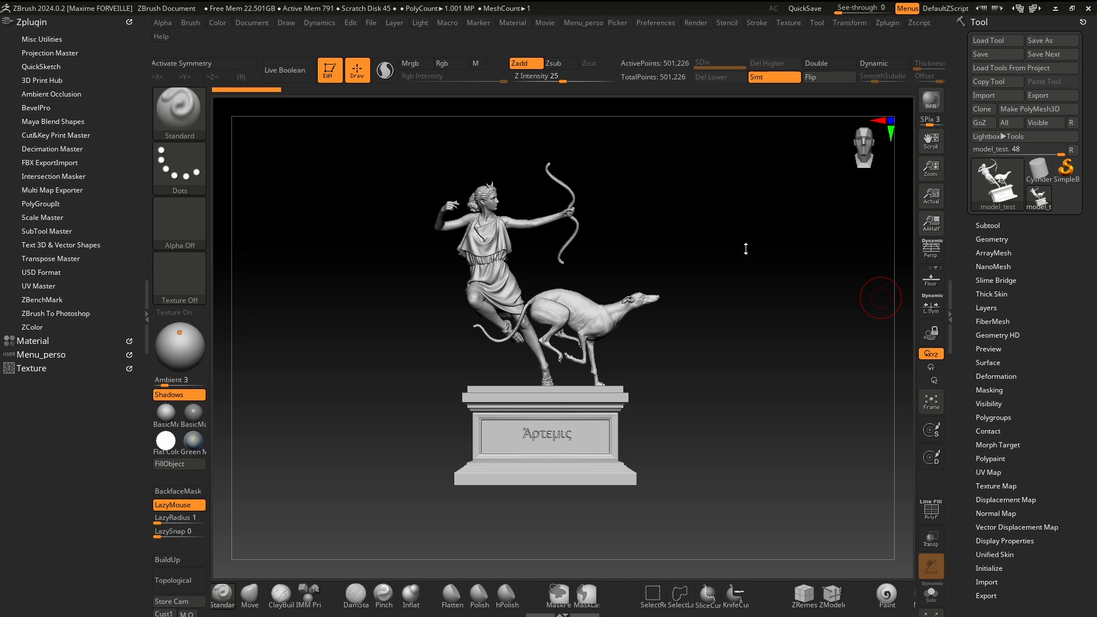
mouse_move(591, 209)
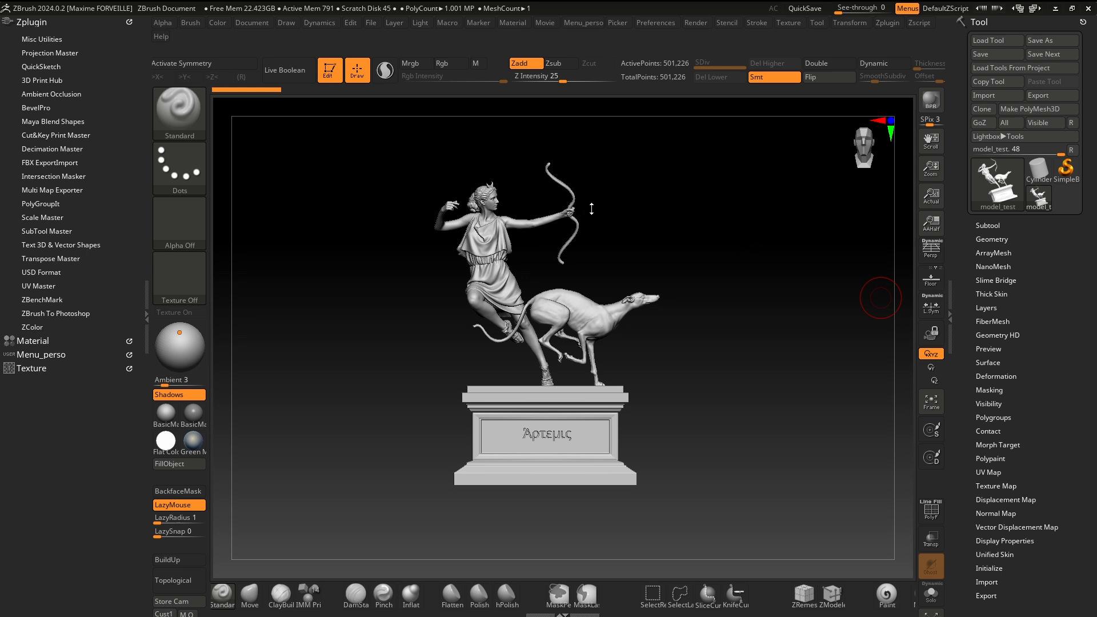
mouse_move(474, 191)
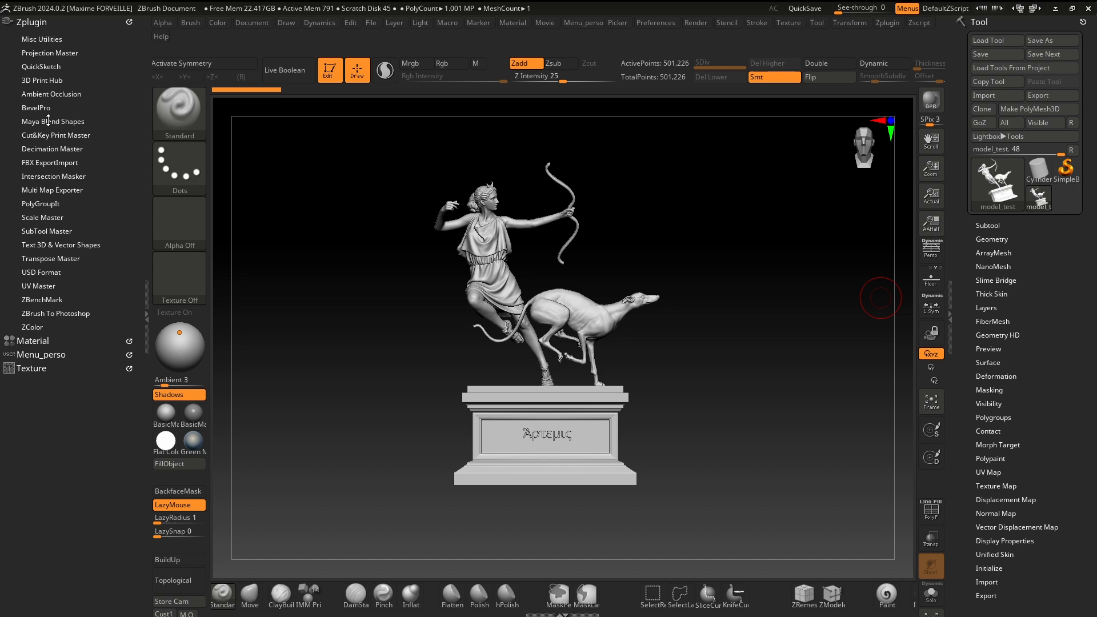
mouse_move(49, 141)
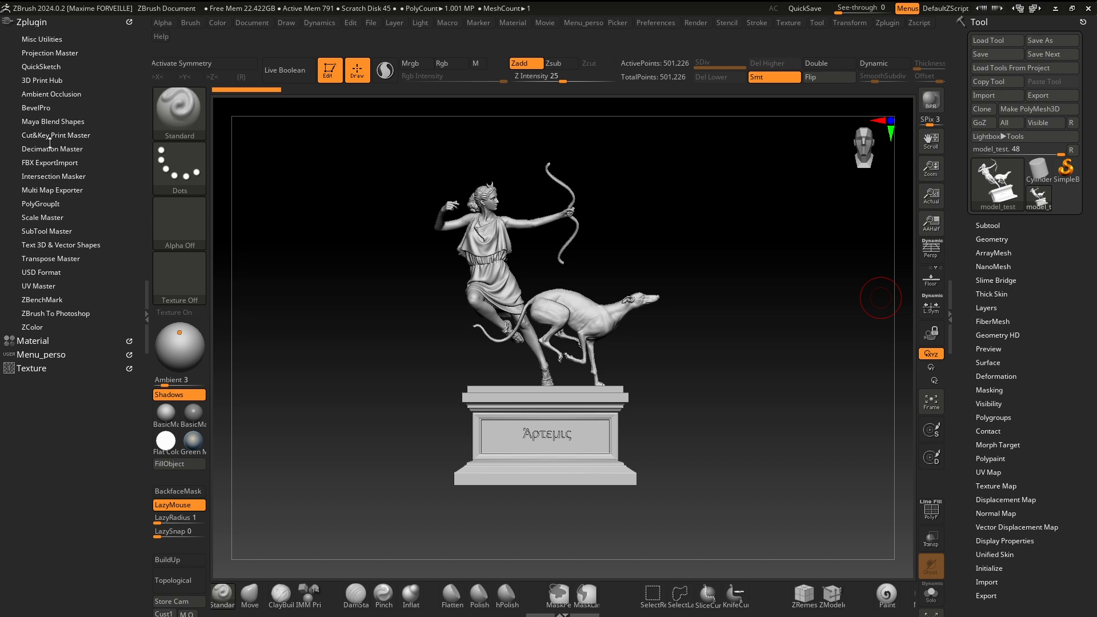
mouse_move(93, 136)
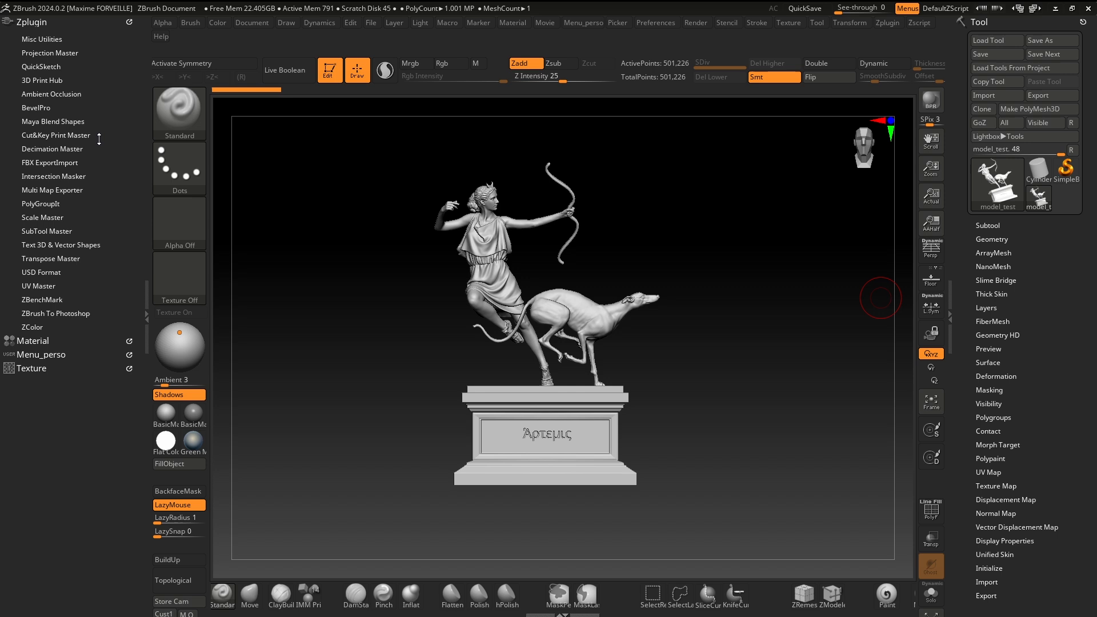
mouse_move(74, 75)
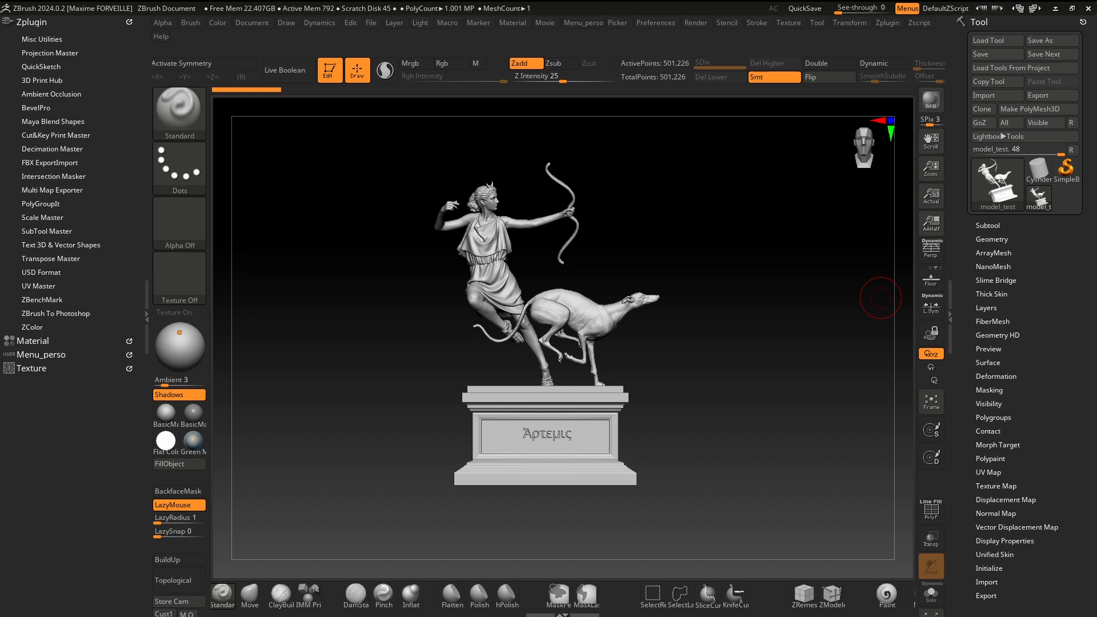
mouse_move(658, 221)
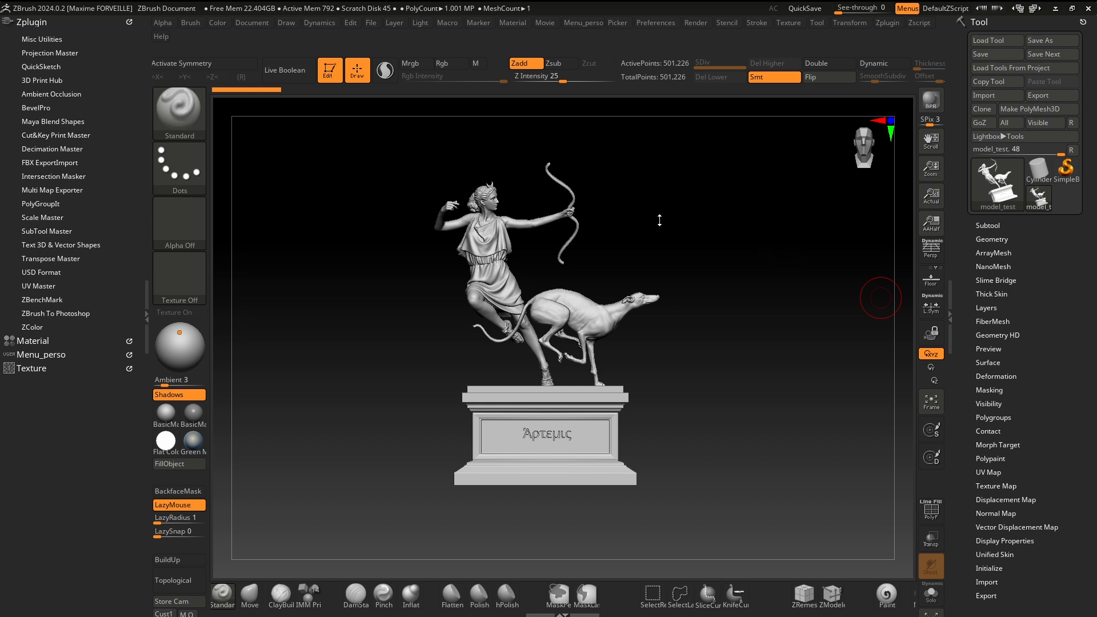
mouse_move(652, 216)
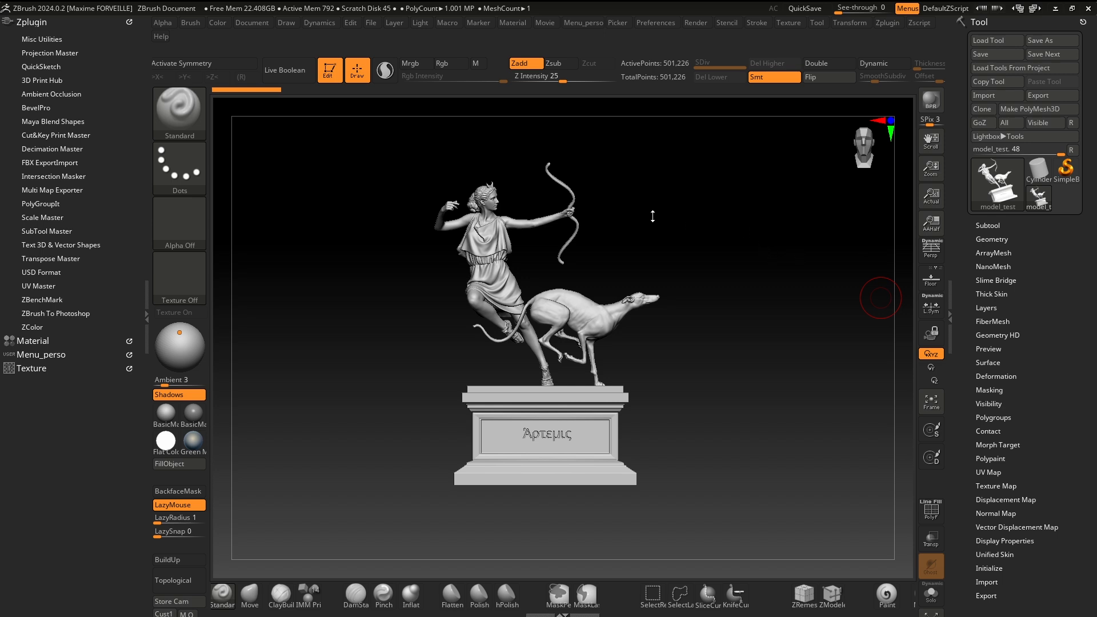
mouse_move(707, 197)
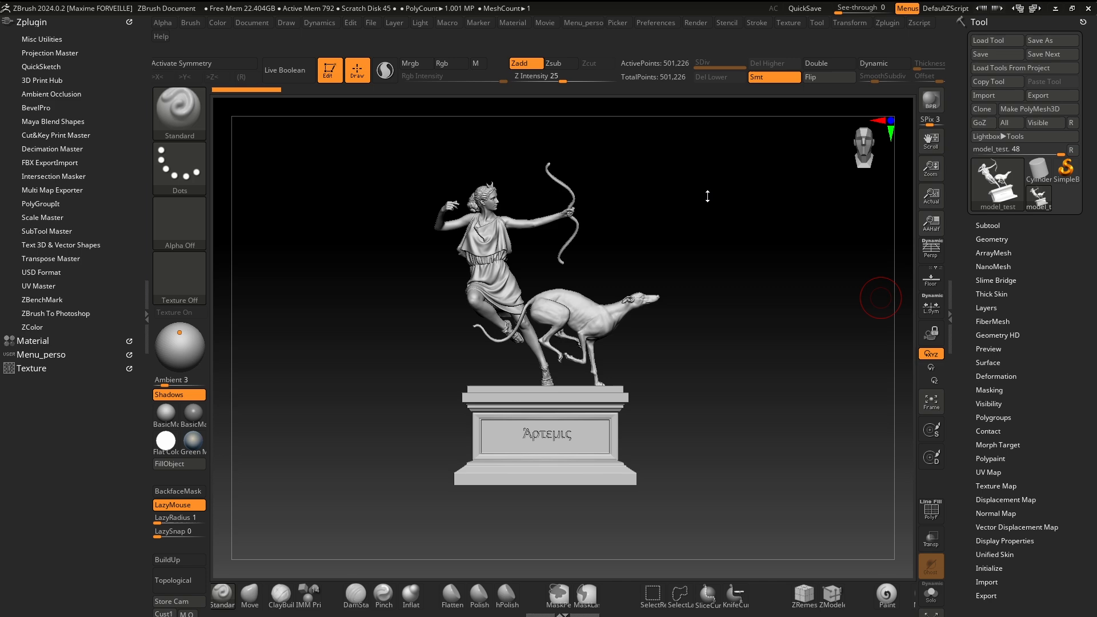
mouse_move(706, 197)
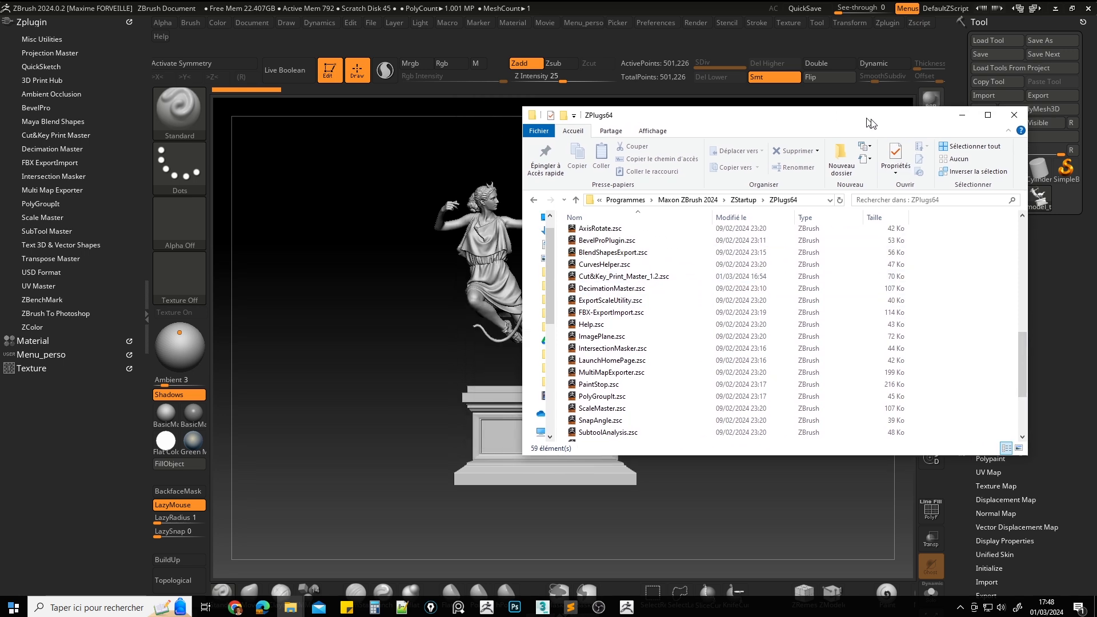
Expand the Cut&Key Print Master panel (Size X 130, Y 0, Z 44.18) and enable the floor grid
click(1014, 115)
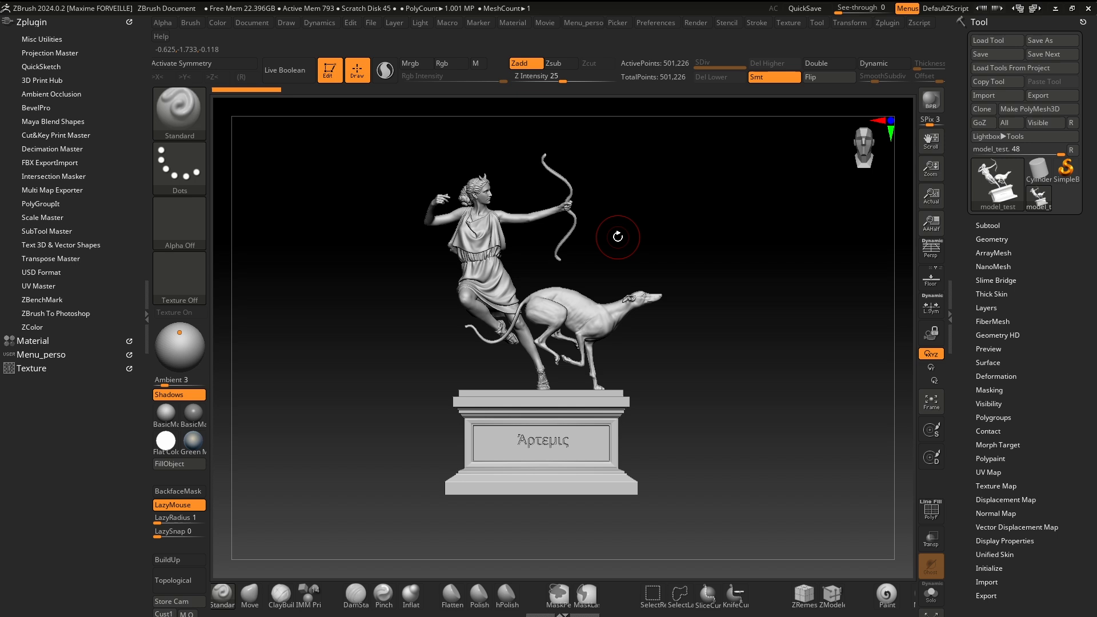
mouse_move(594, 237)
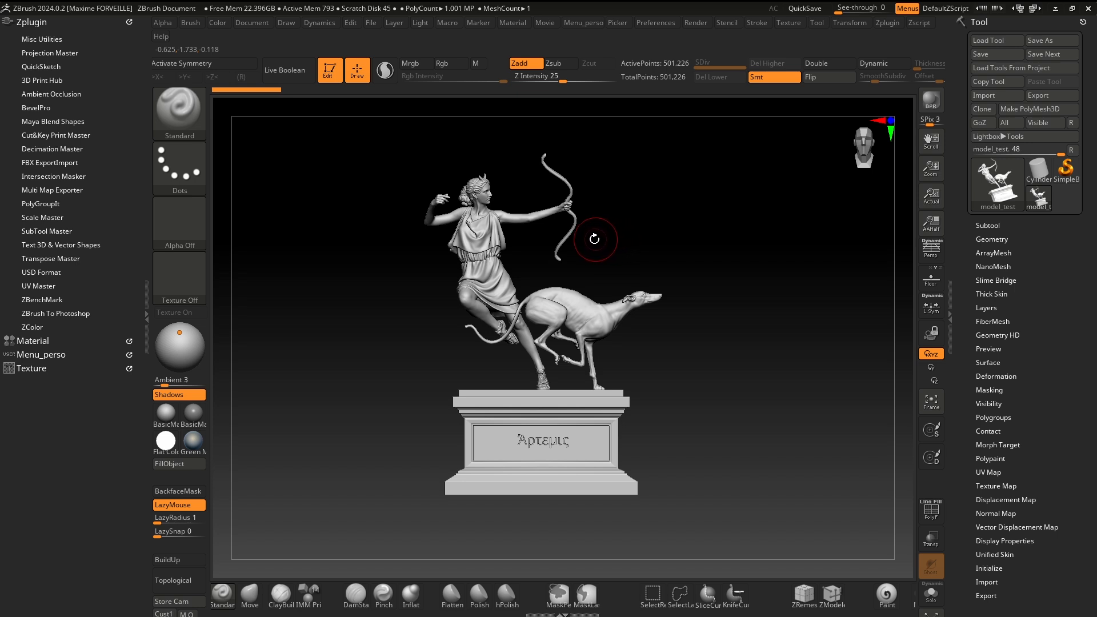
mouse_move(378, 210)
text(0)
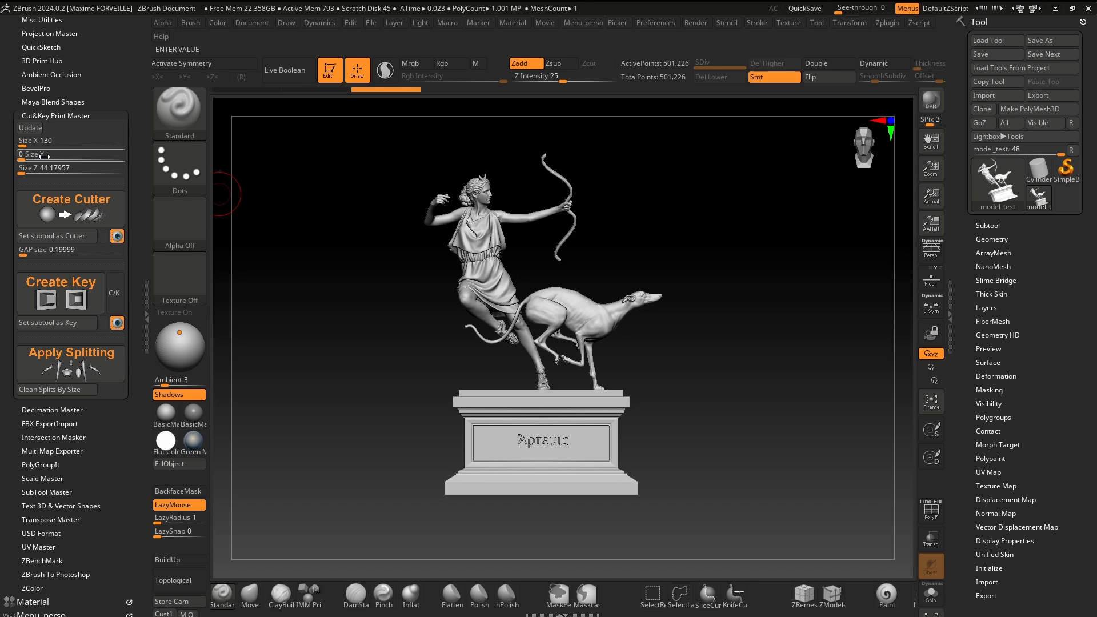
mouse_move(34, 155)
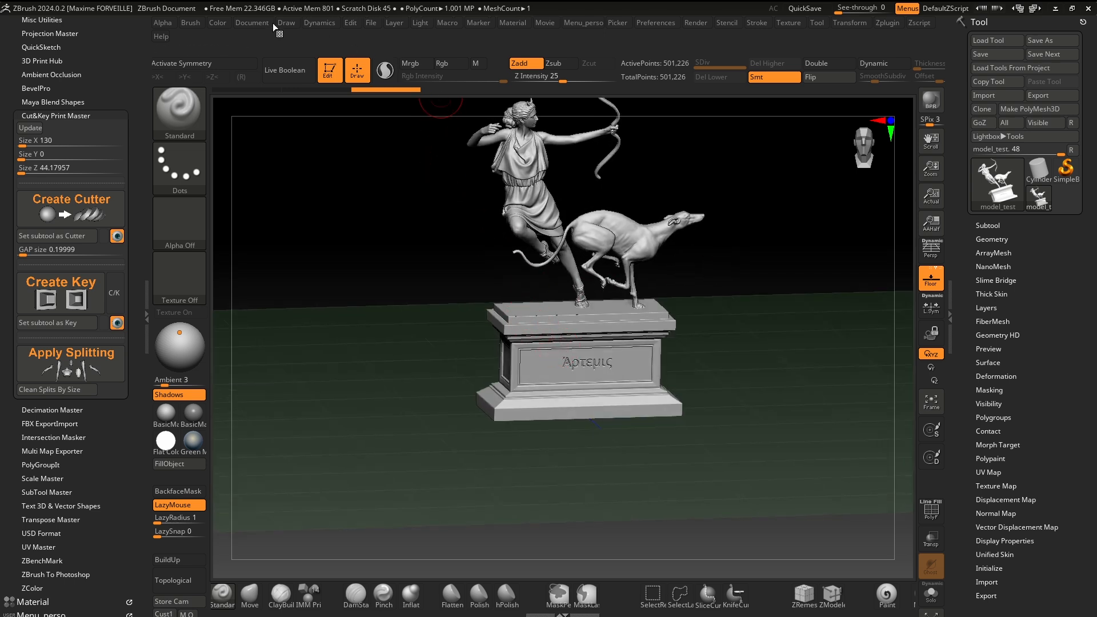
click(286, 22)
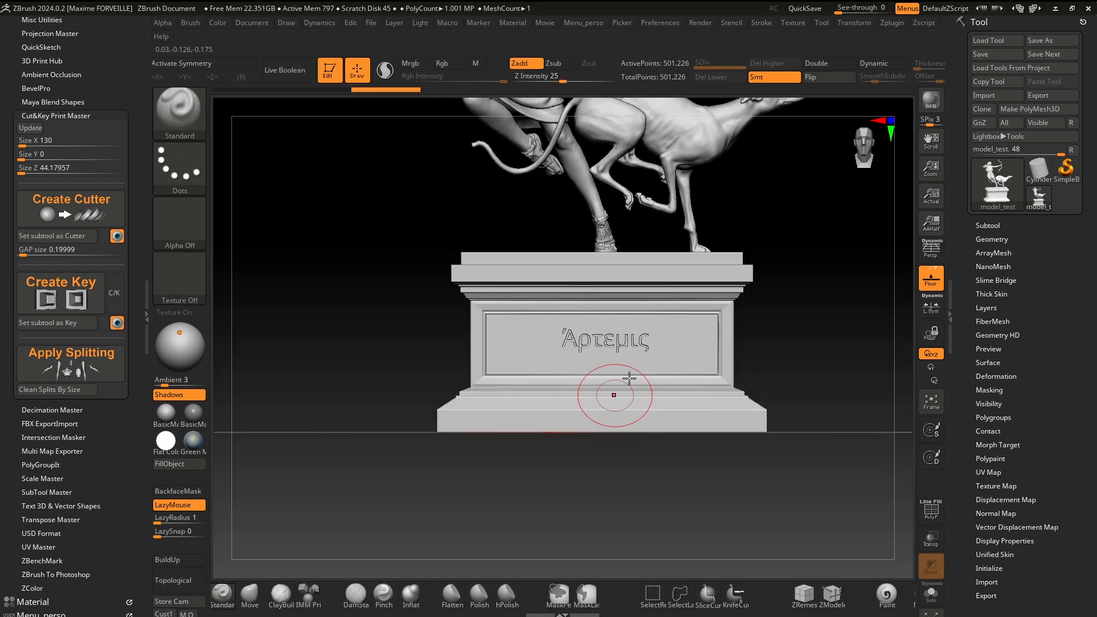
Refresh plugin sizes from Geometry Size to X 83.84, Y 120, Z 28.49
click(992, 238)
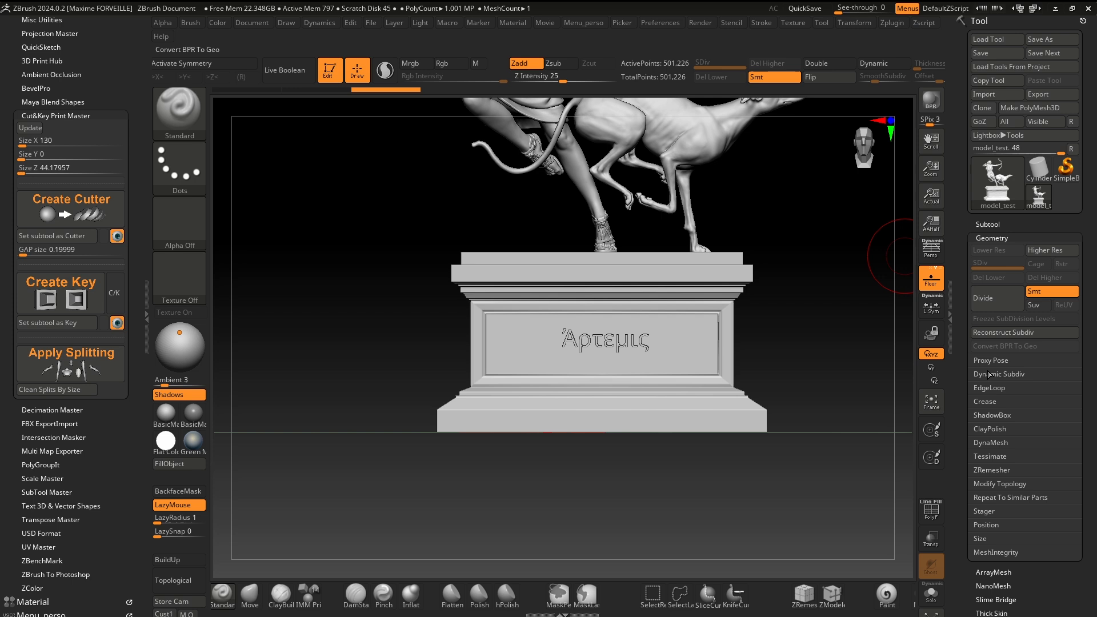
scroll(down, 3)
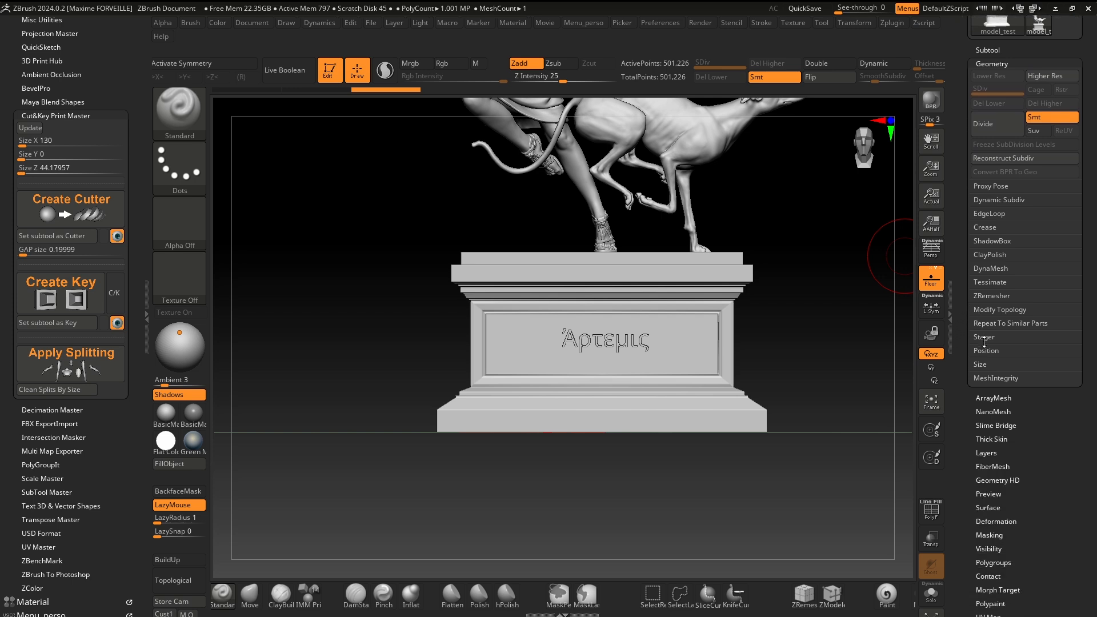
mouse_move(986, 362)
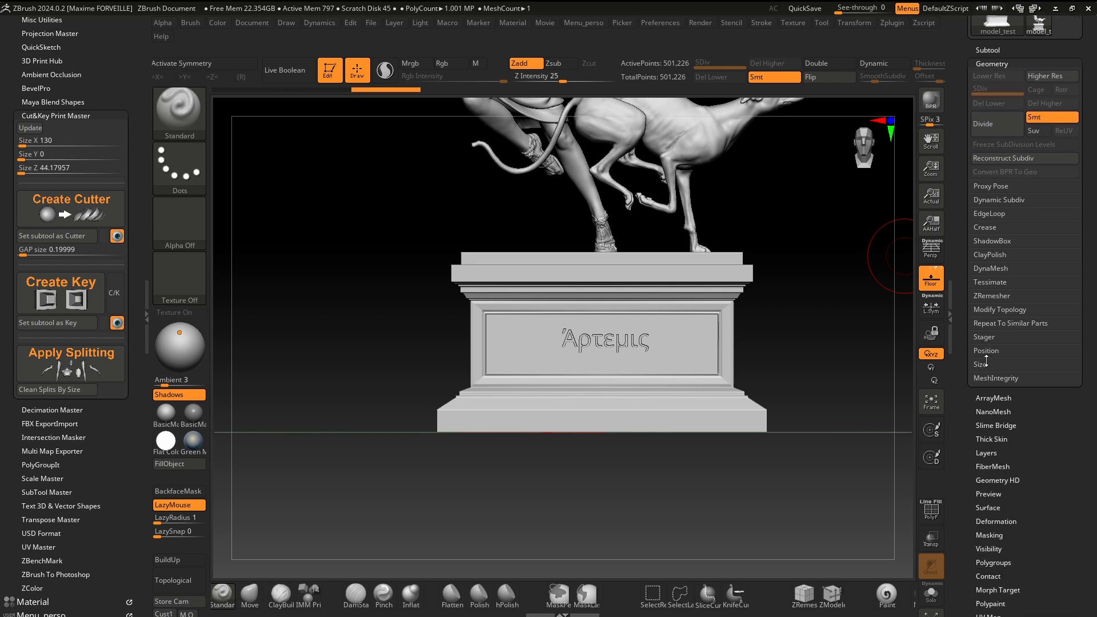
click(983, 364)
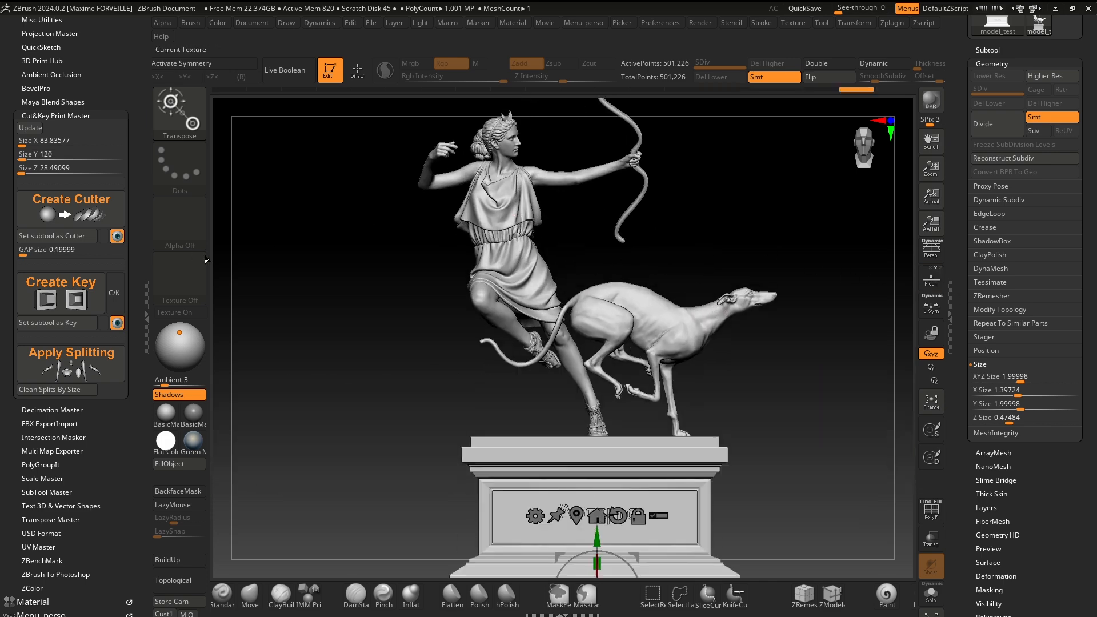
mouse_move(114, 293)
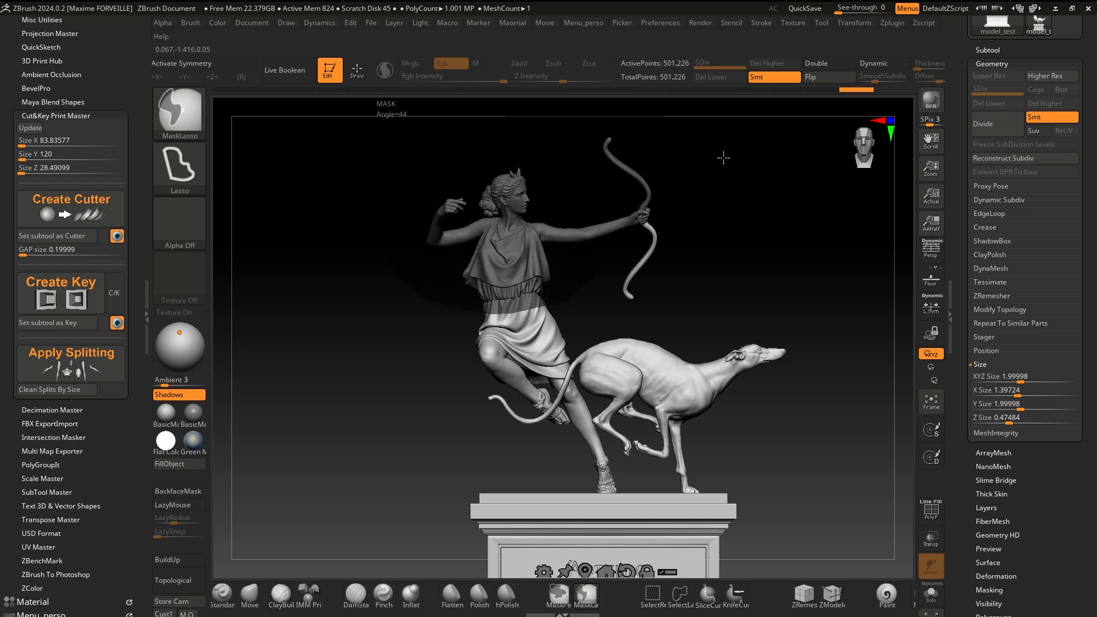
mouse_move(91, 208)
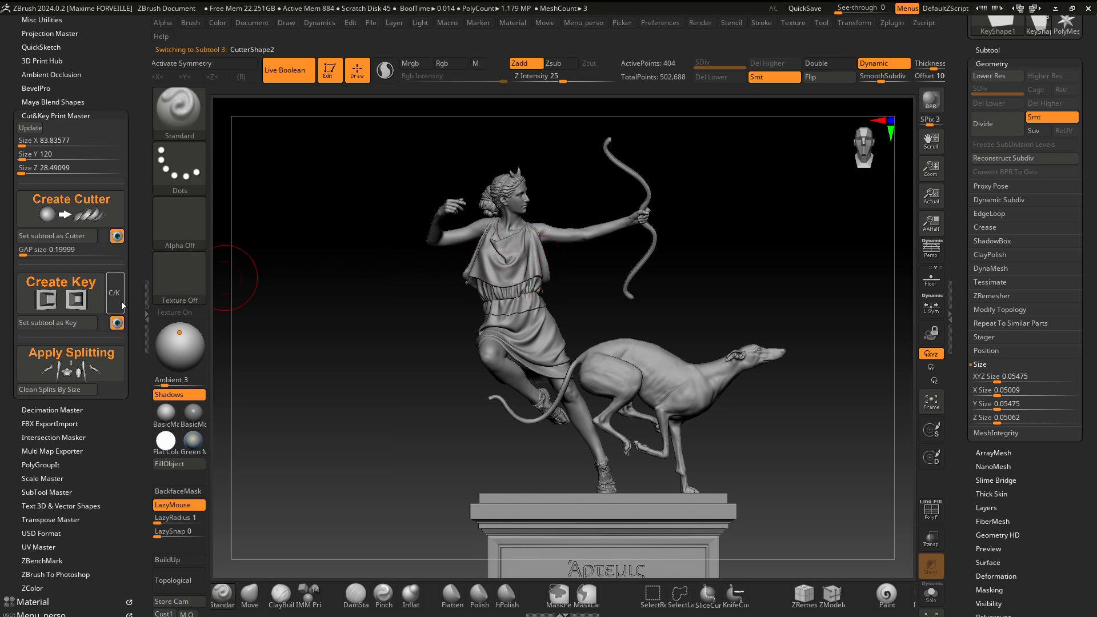
mouse_move(114, 293)
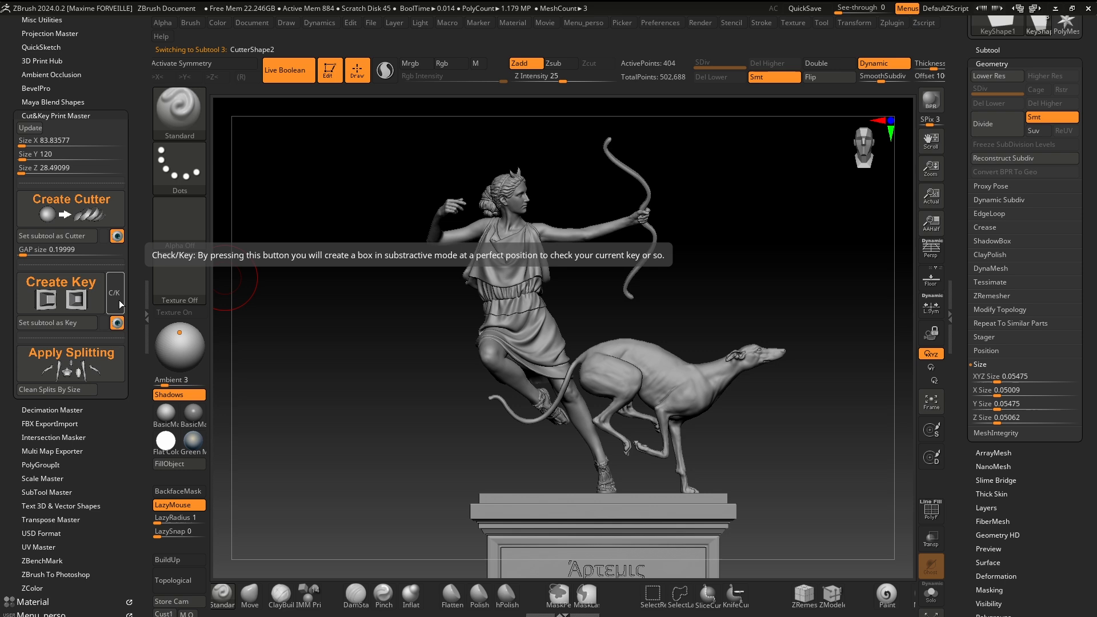
mouse_move(118, 302)
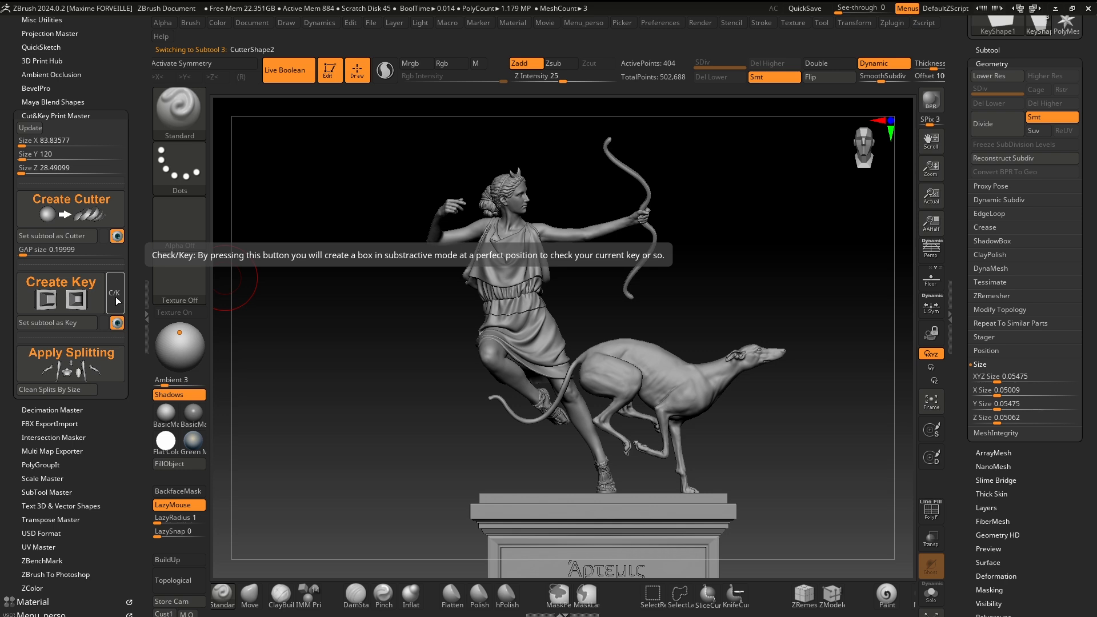
Add a subtractive C/K check box to test the waist key's fit
click(115, 291)
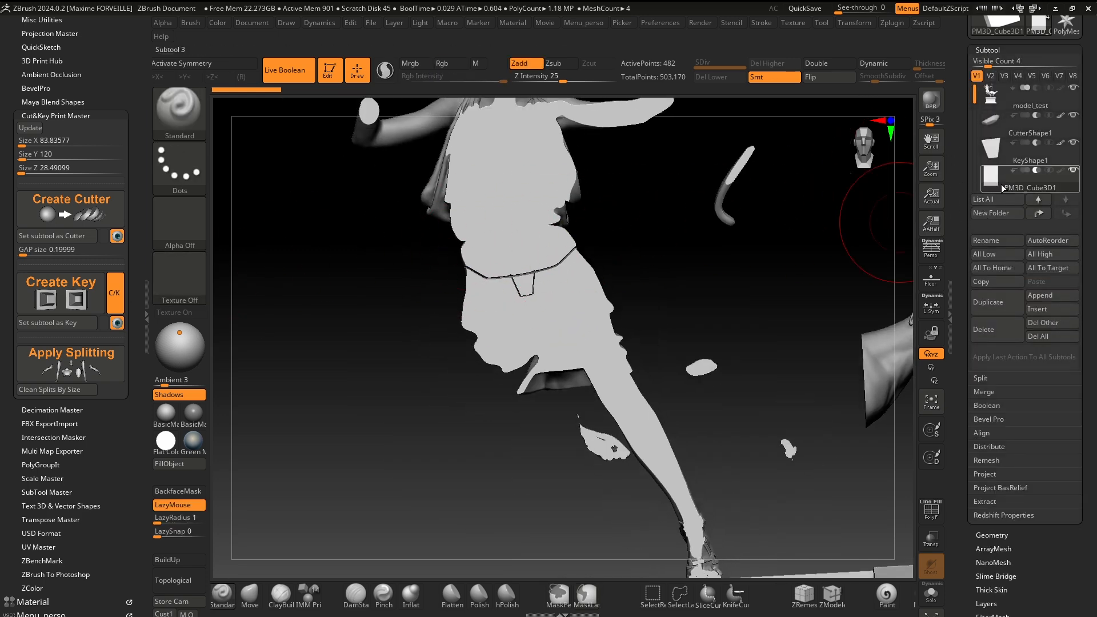
Inspect the key's cross-section, then toggle C/K off to remove PM3D_Cube3D1
click(931, 509)
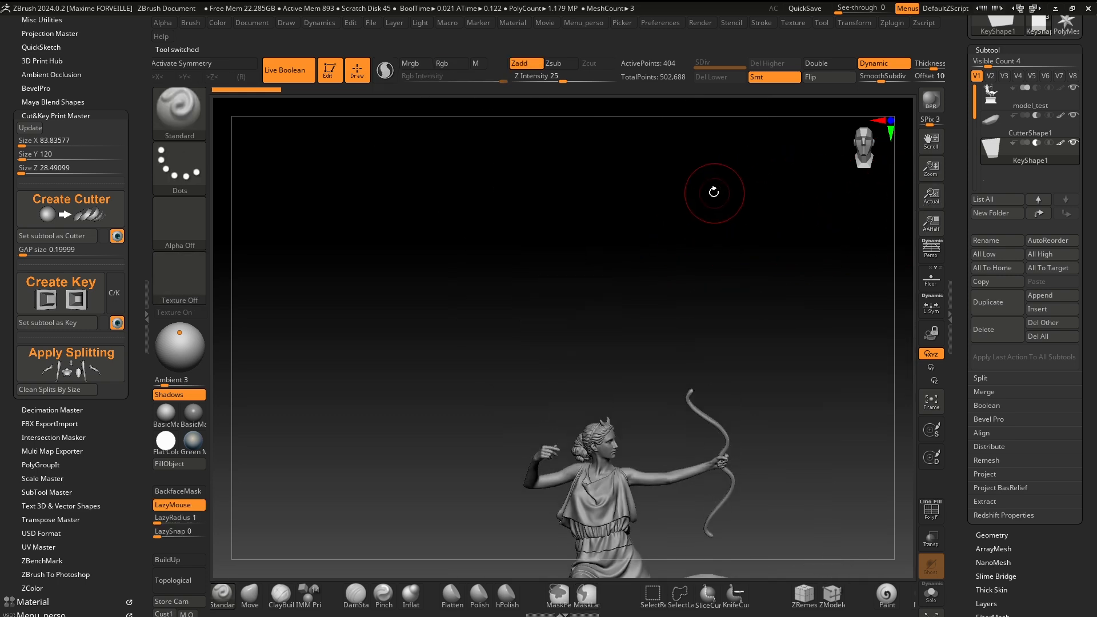
click(1021, 92)
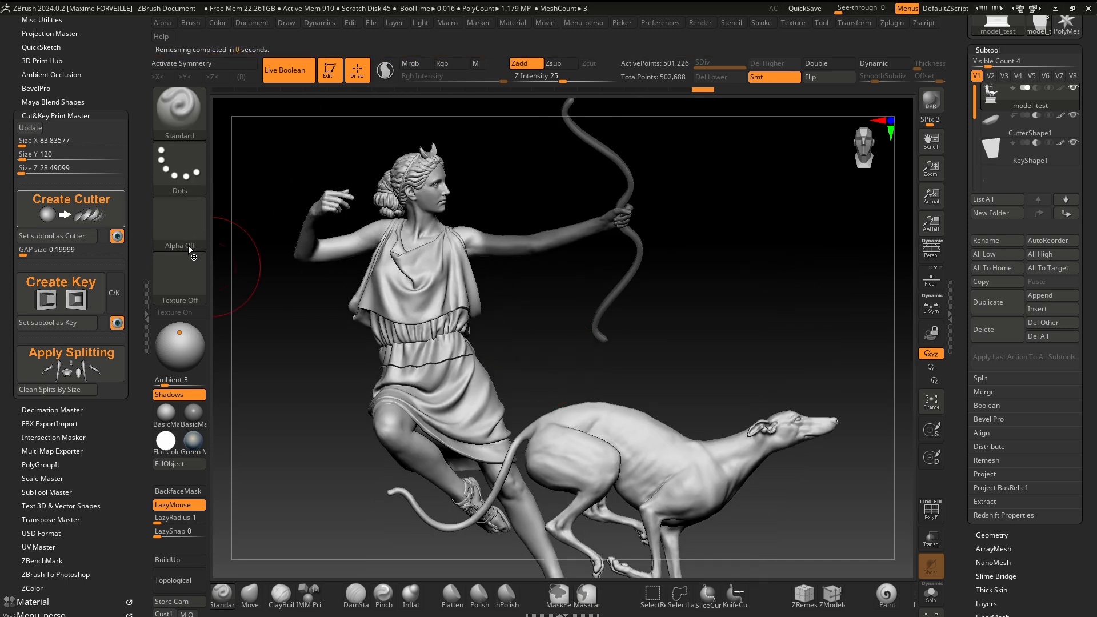
Add a second cutter and key on the bow arm, then delete the PM3D_Cube3D1 test box
click(48, 301)
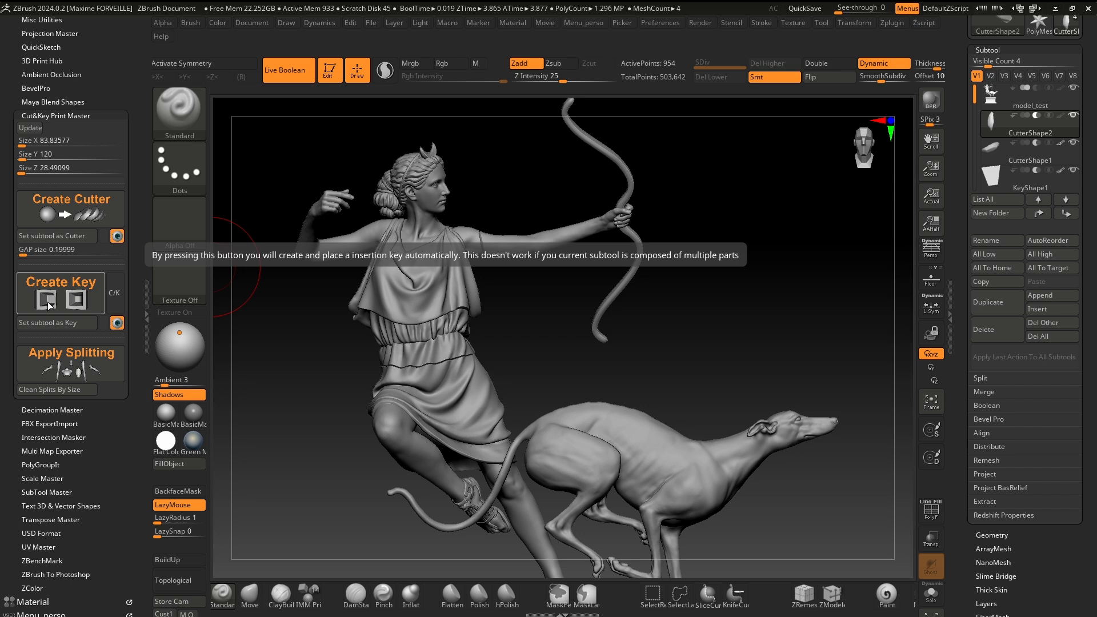
click(60, 281)
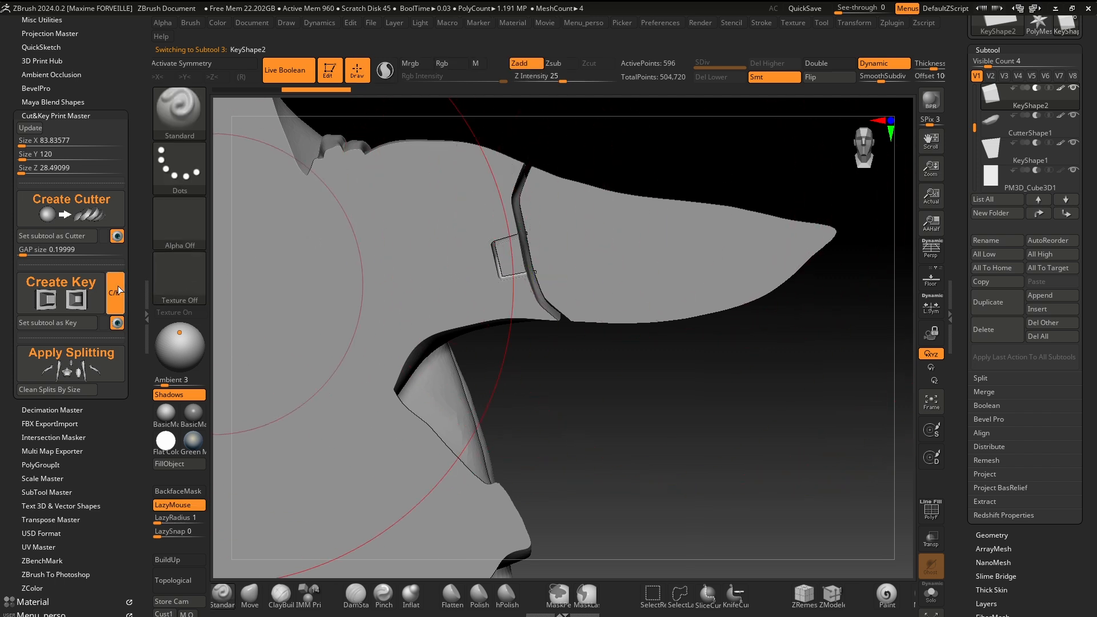
mouse_move(115, 296)
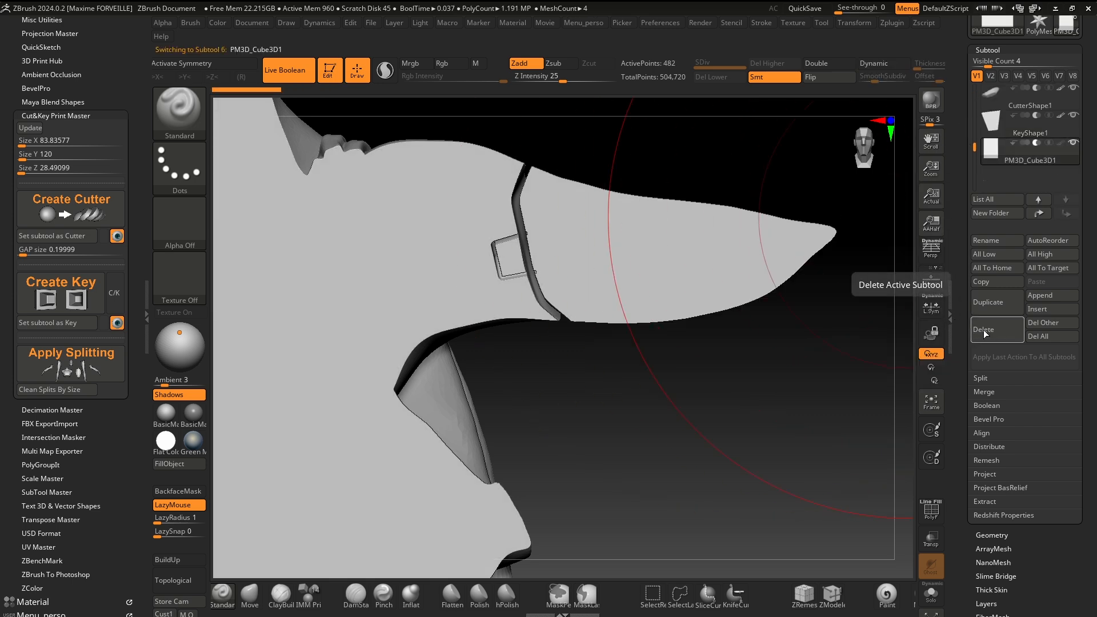
click(983, 329)
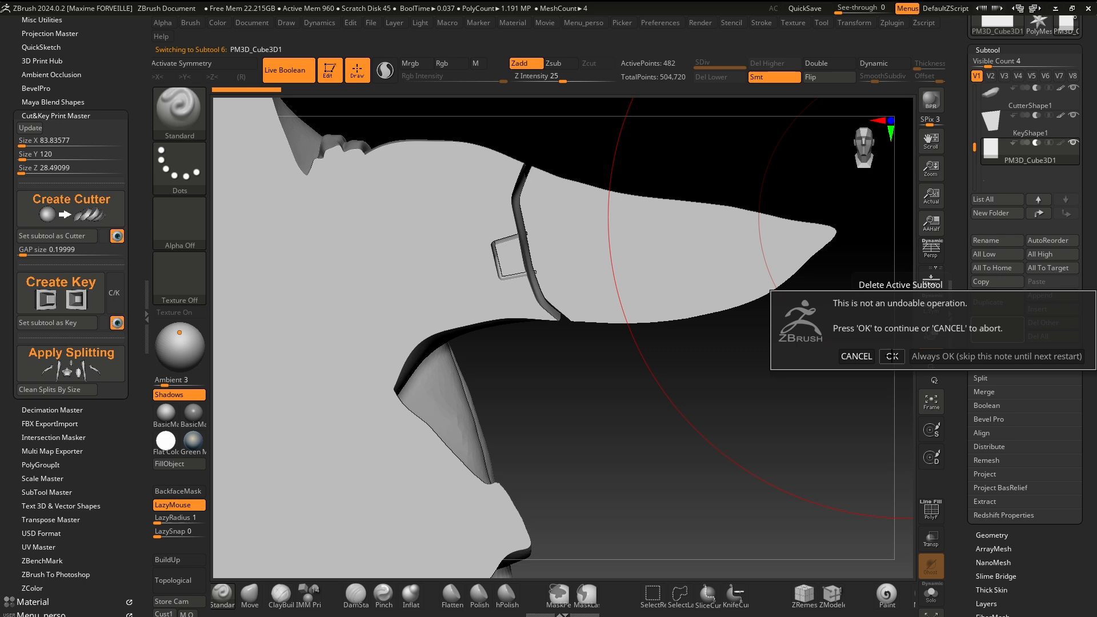
click(891, 357)
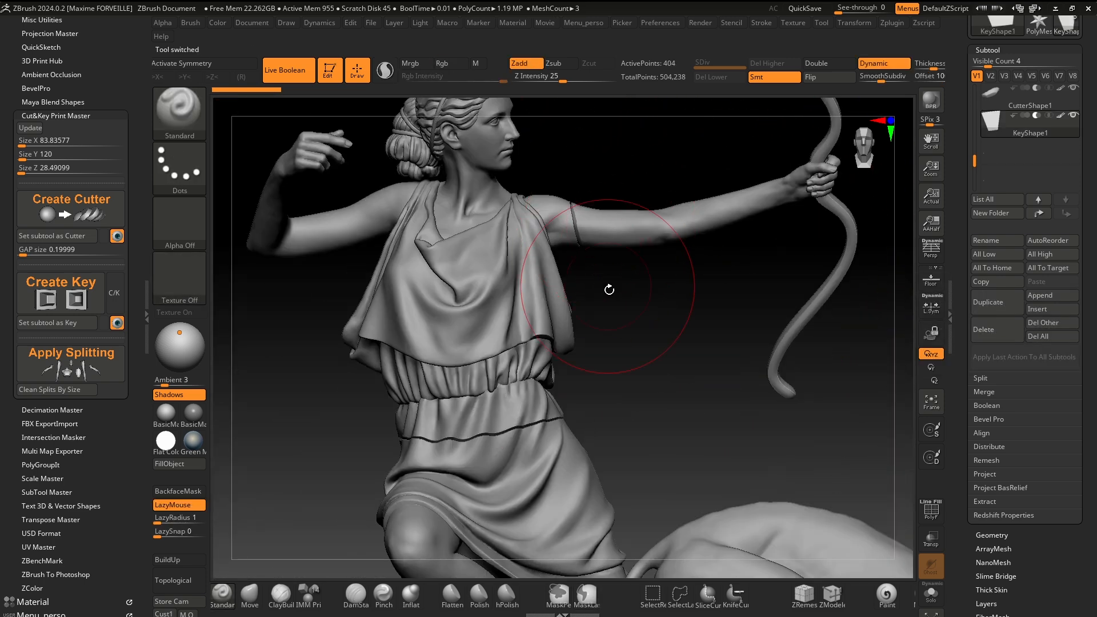
Apply splitting with a 0.1 gap, producing three UMesh_model_test parts
click(586, 593)
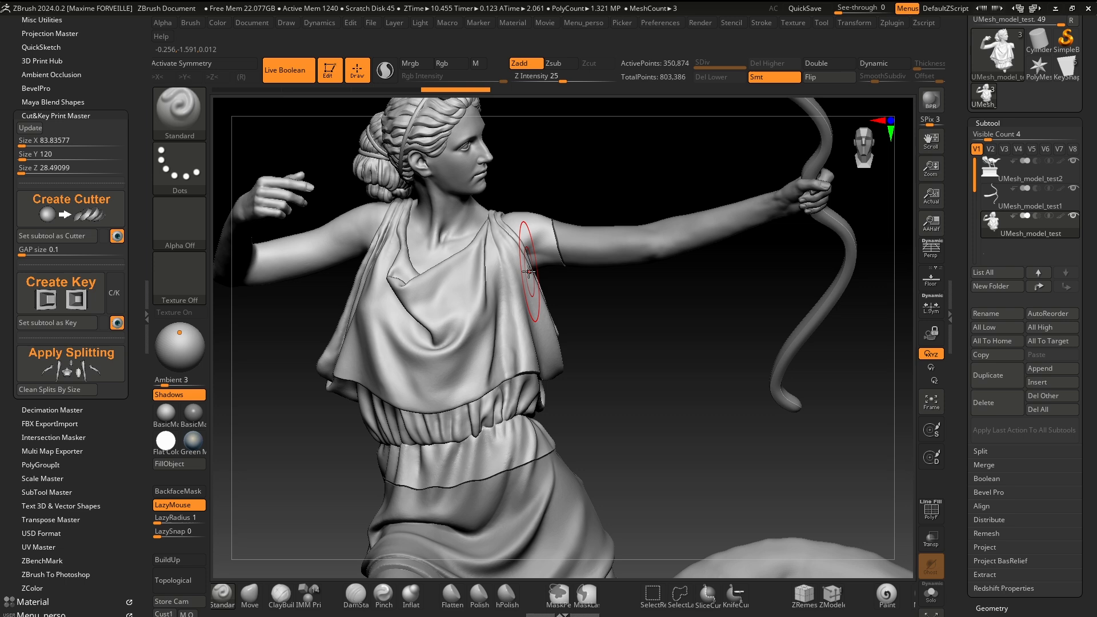
mouse_move(640, 244)
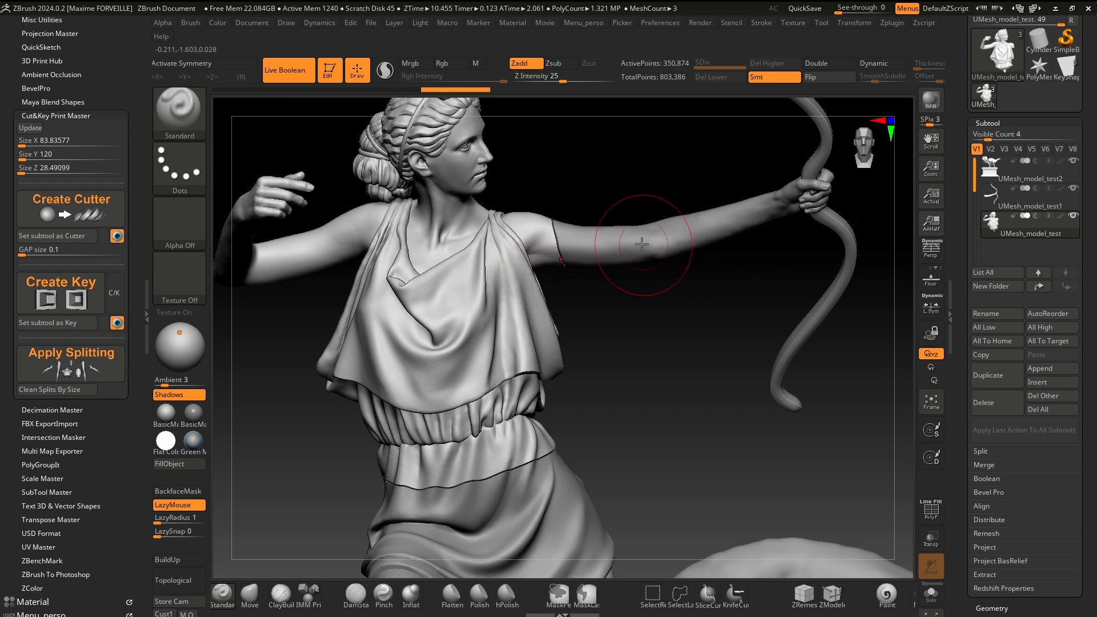
mouse_move(618, 202)
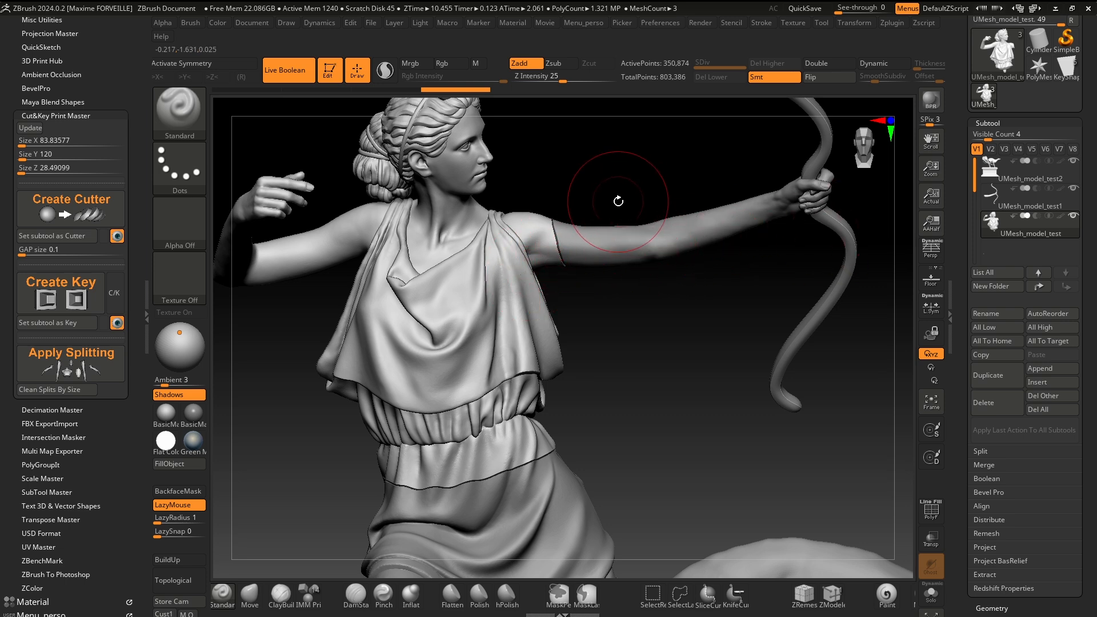